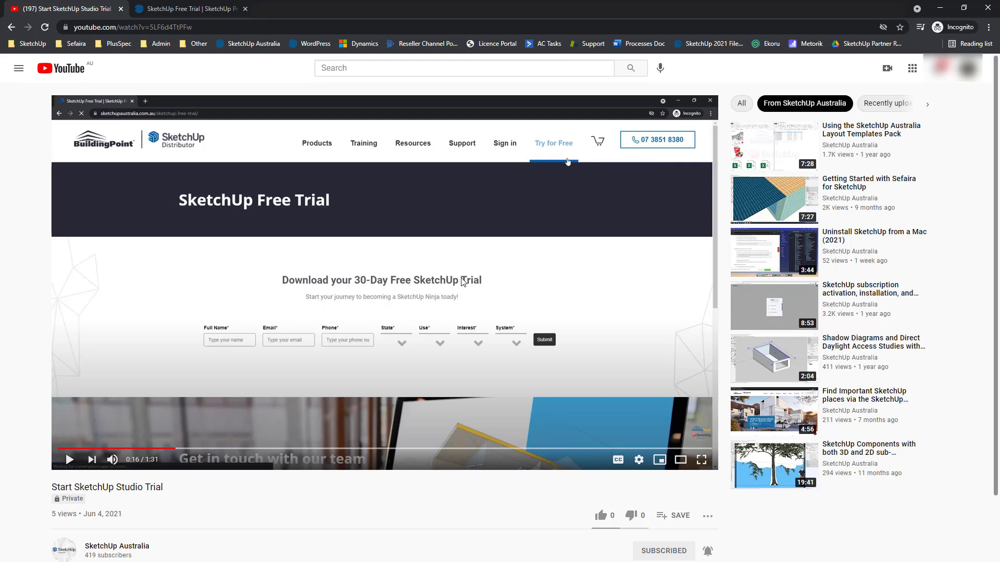
# Step: Submit the completed SketchUp free trial registration form
pyautogui.scroll(-3)
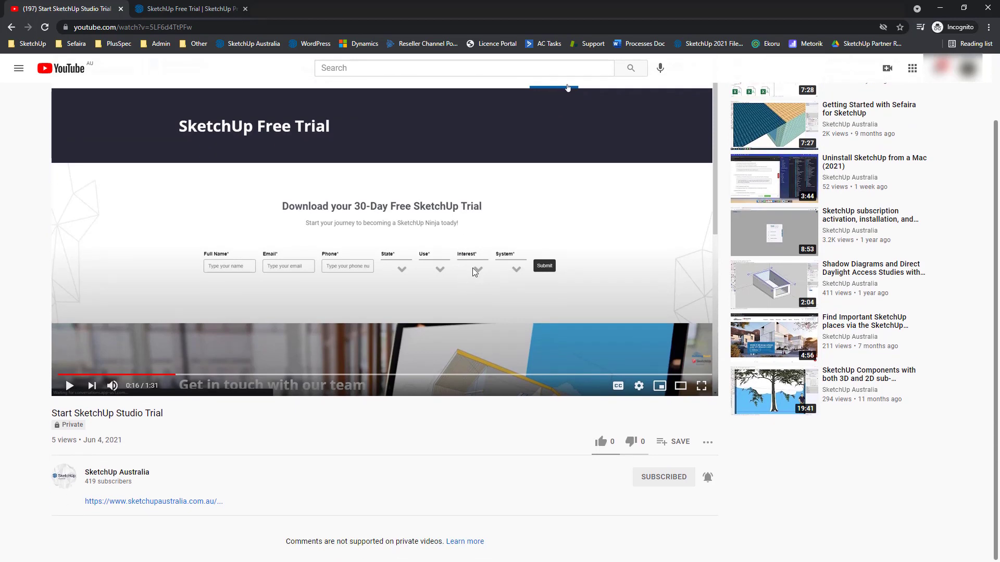
pyautogui.moveTo(134, 505)
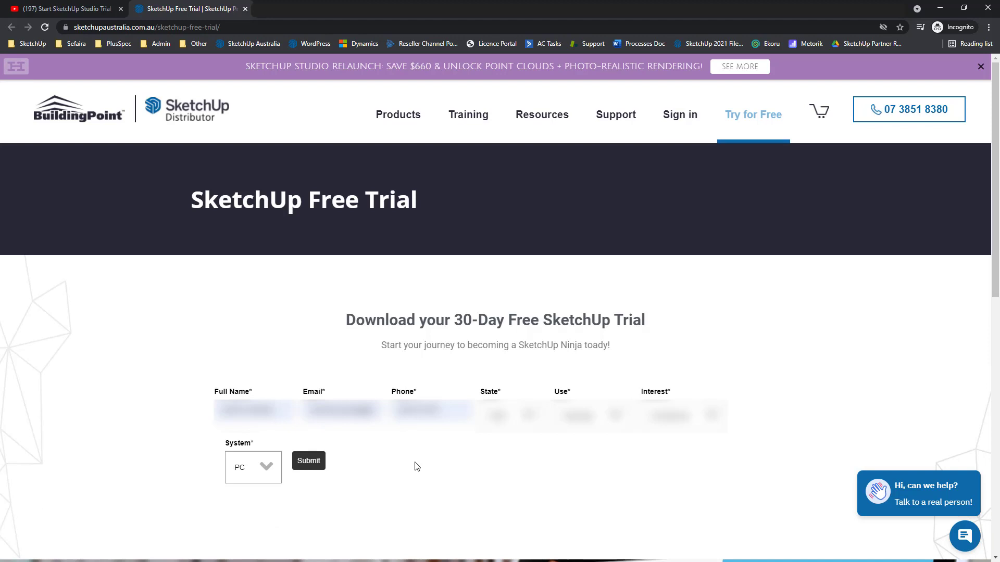
pyautogui.moveTo(458, 474)
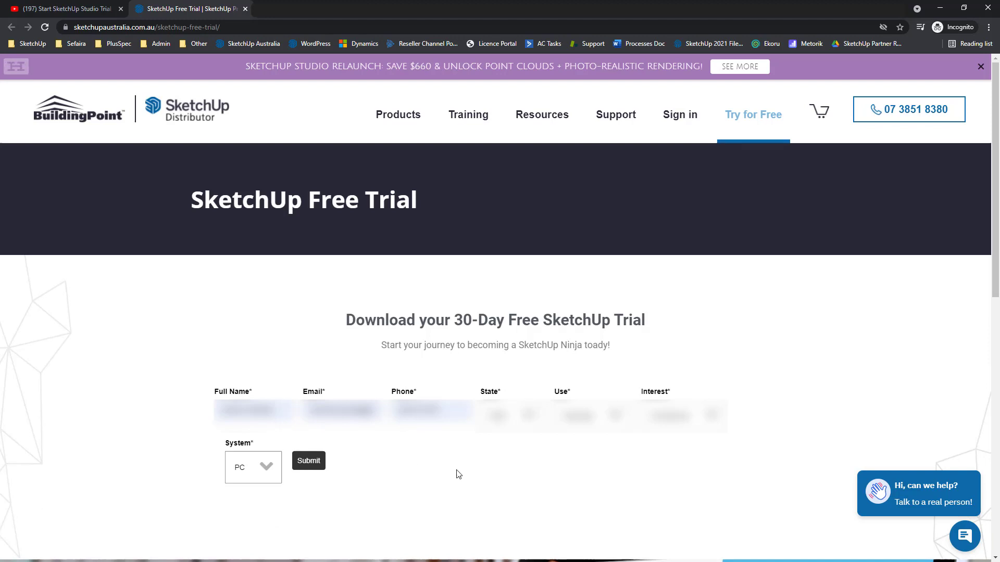
pyautogui.moveTo(307, 461)
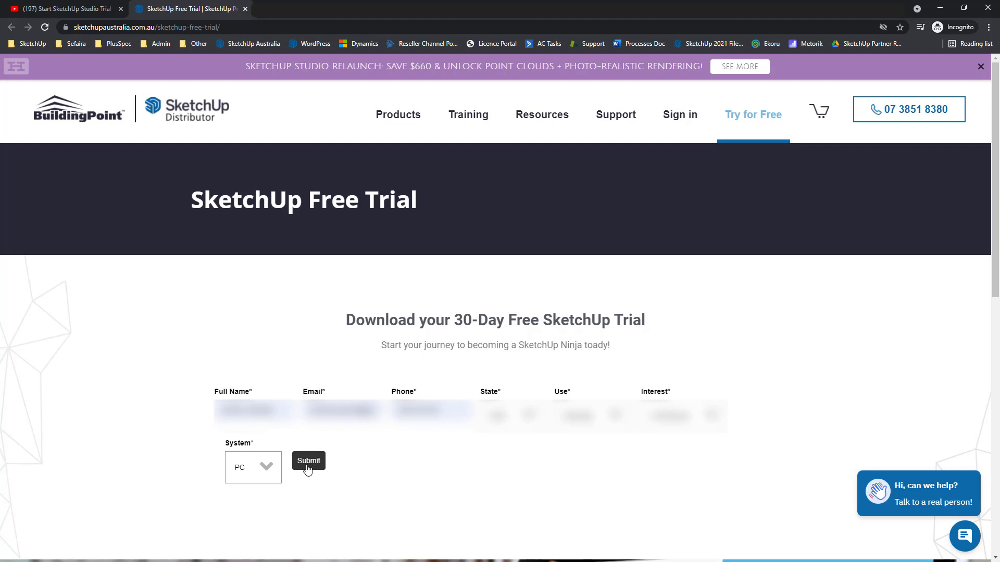
pyautogui.click(308, 460)
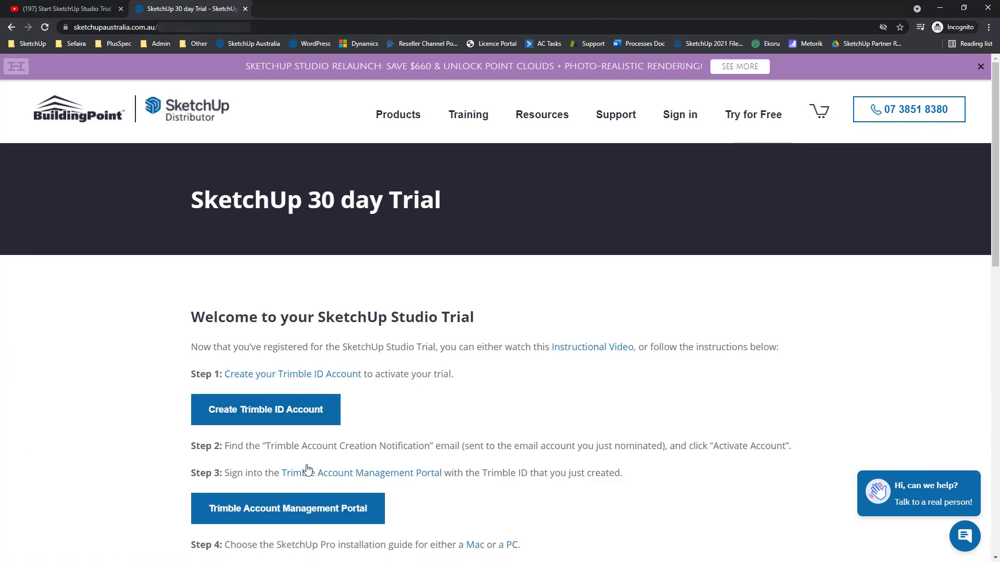
pyautogui.moveTo(591, 347)
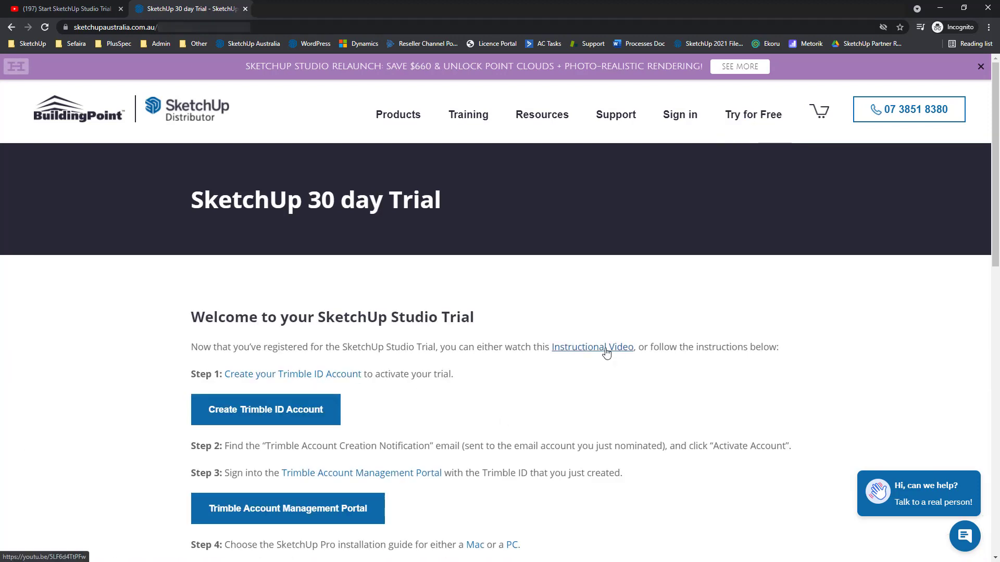
pyautogui.moveTo(600, 400)
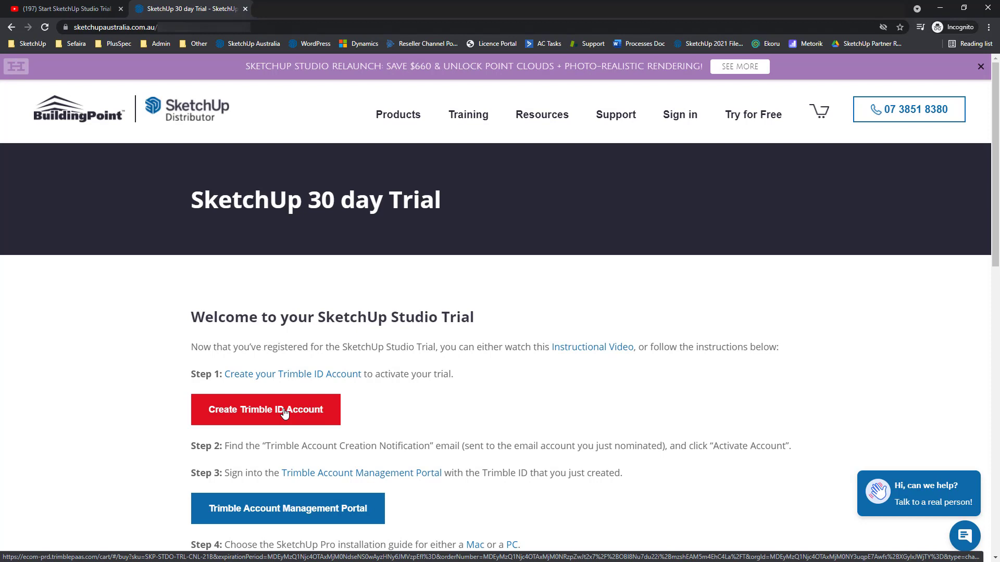
# Step: Start Step 1 by choosing Create Trimble ID Account on the welcome page
pyautogui.click(265, 409)
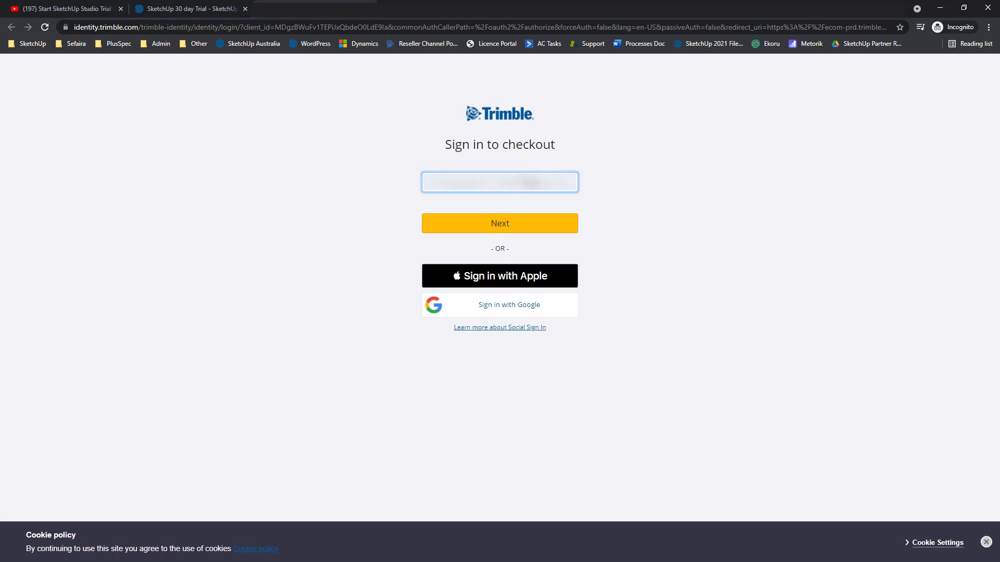
pyautogui.moveTo(524, 227)
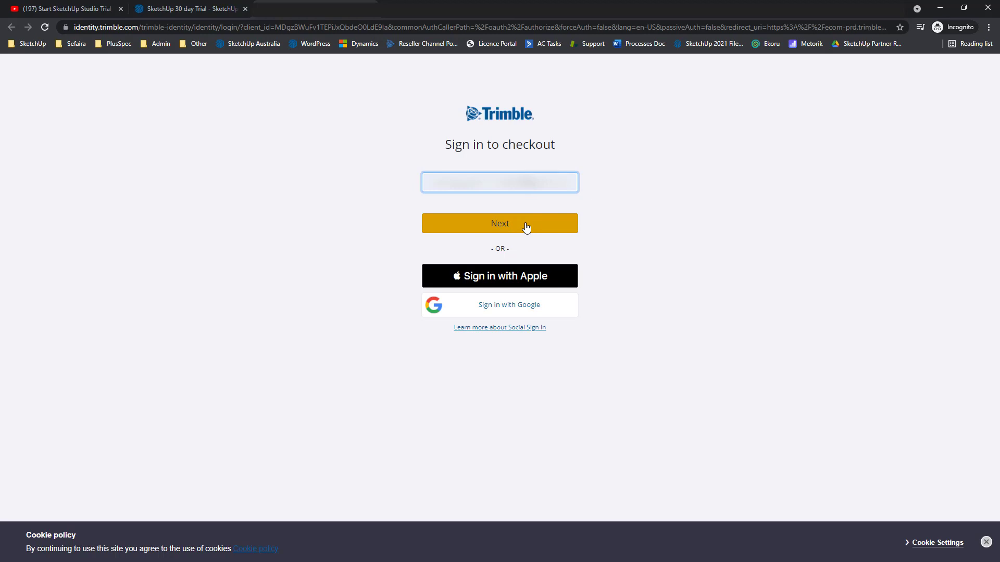
# Step: Continue with the entered email, tick I'm not a robot, and create the Trimble account
pyautogui.click(499, 224)
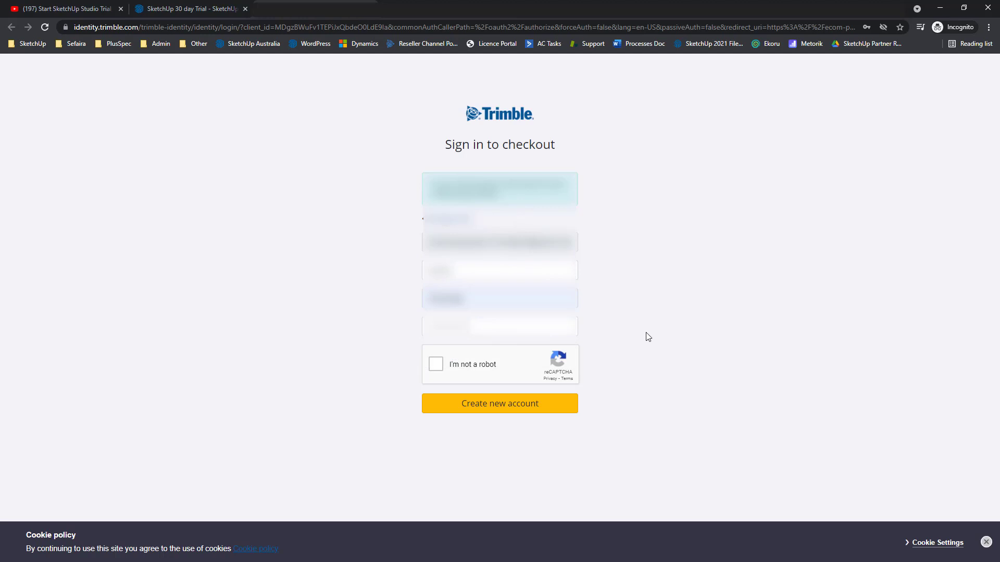
pyautogui.moveTo(629, 330)
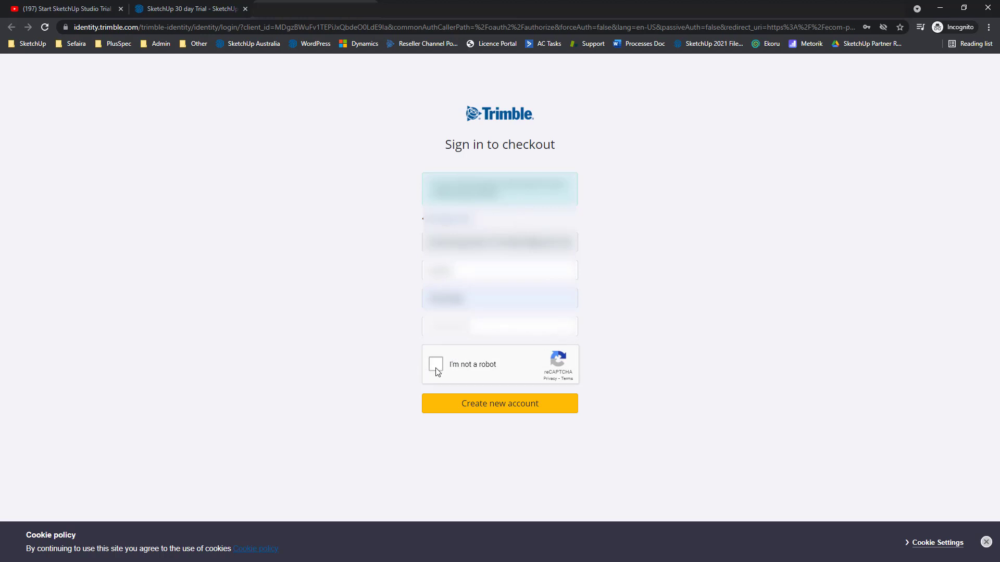
pyautogui.click(436, 364)
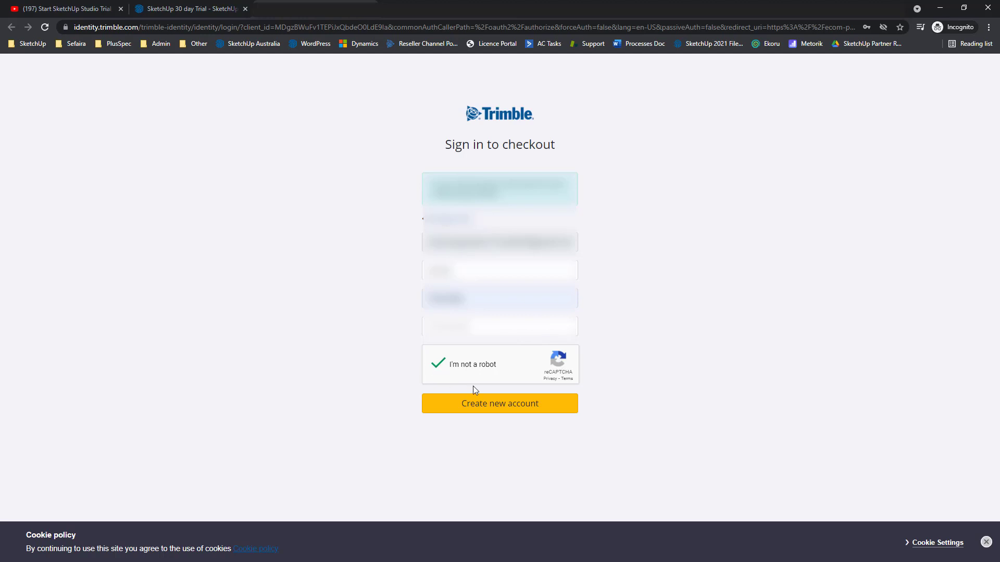
pyautogui.moveTo(497, 411)
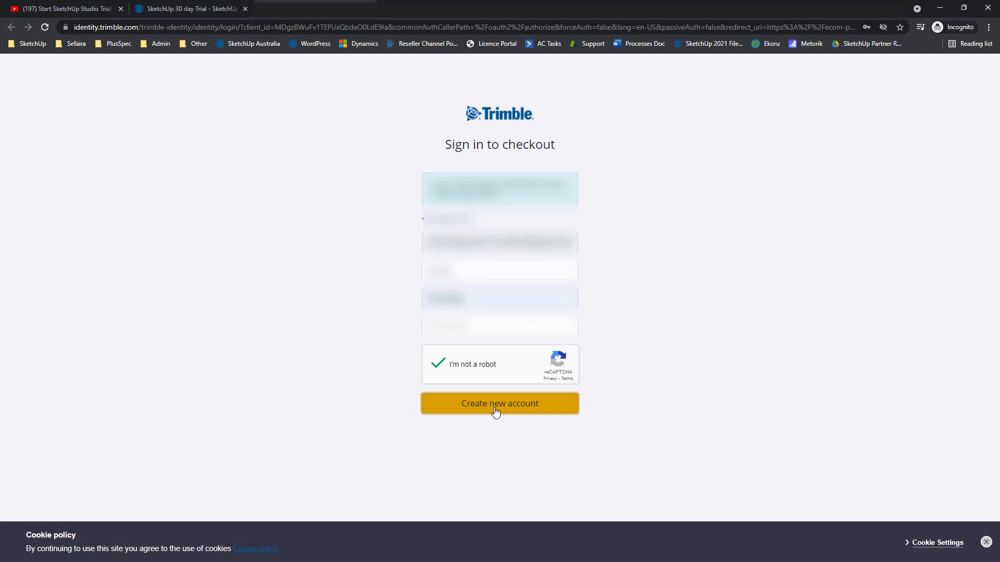
pyautogui.click(499, 404)
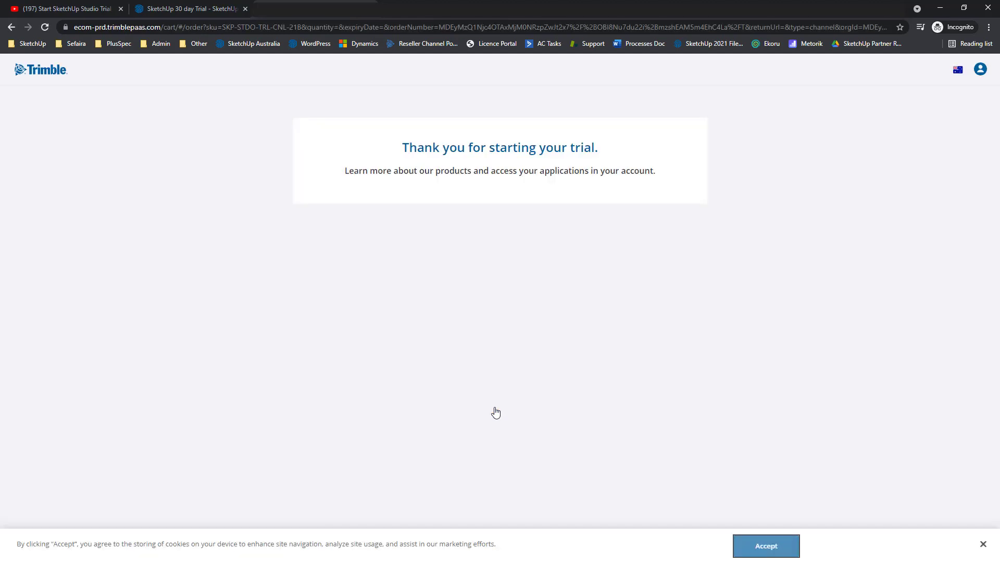
pyautogui.moveTo(489, 397)
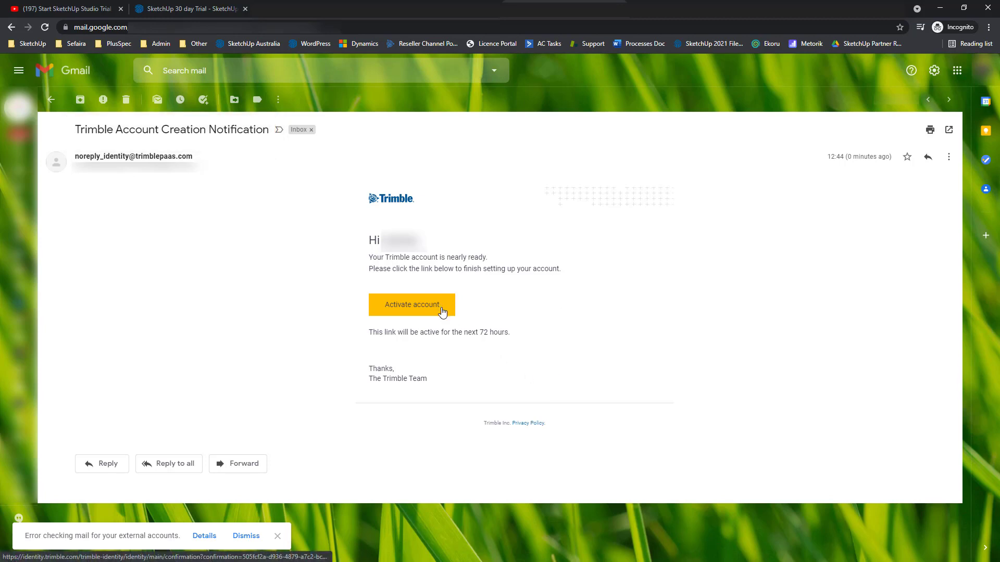
pyautogui.moveTo(488, 337)
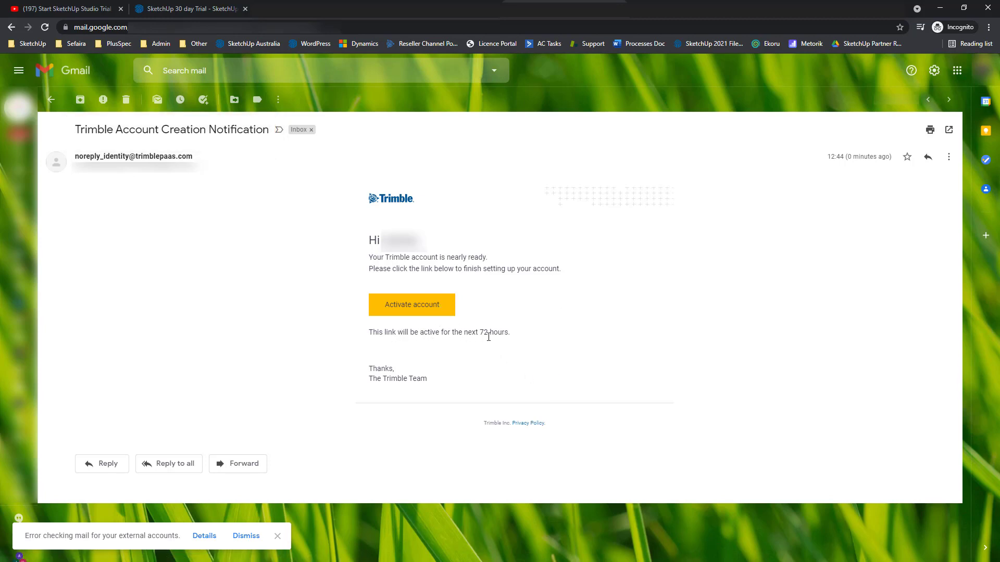
# Step: Activate the account from the Trimble notification email, then return to the SketchUp trial tab
pyautogui.tripleClick(438, 332)
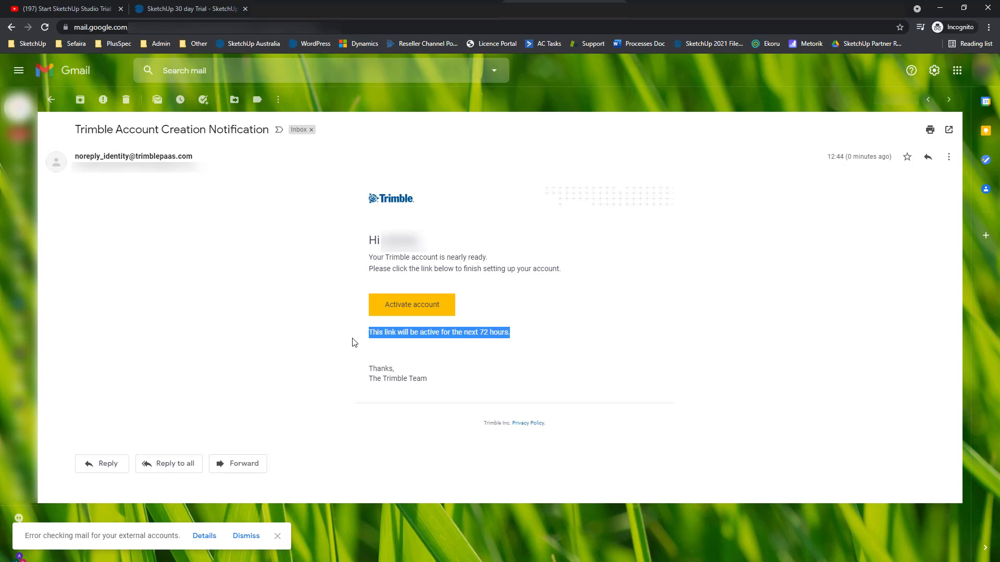
pyautogui.click(354, 343)
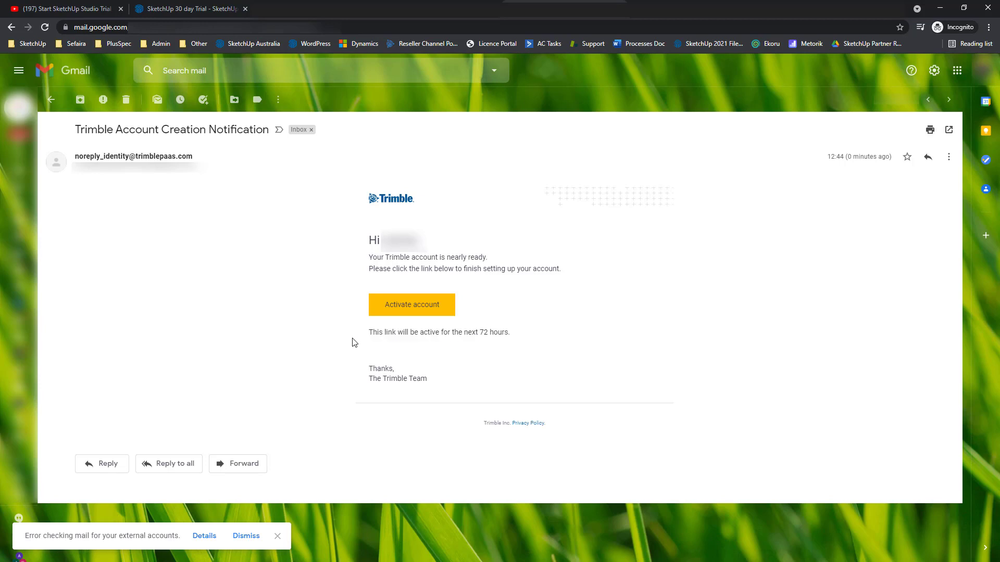
pyautogui.moveTo(422, 316)
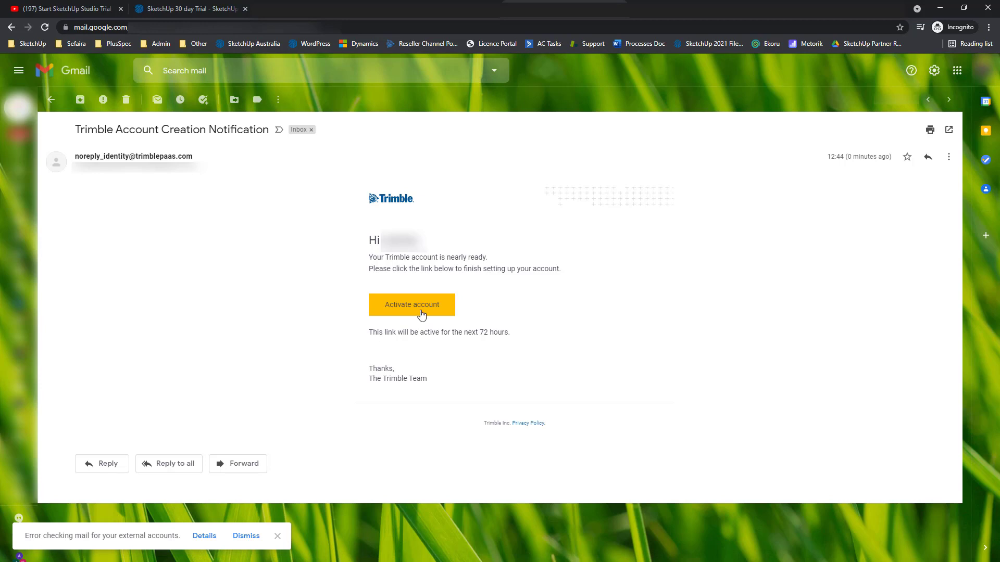
pyautogui.click(412, 304)
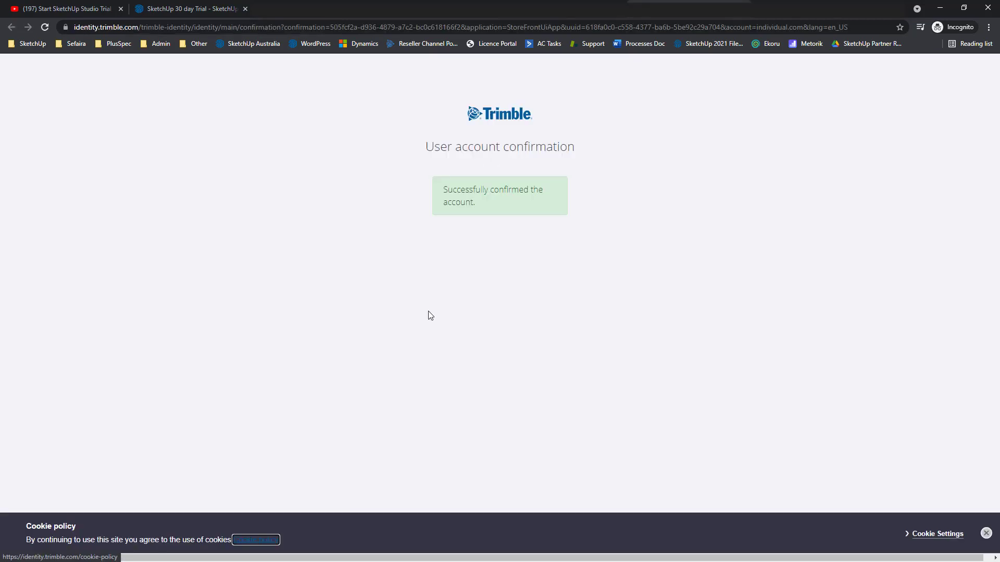
pyautogui.moveTo(233, 56)
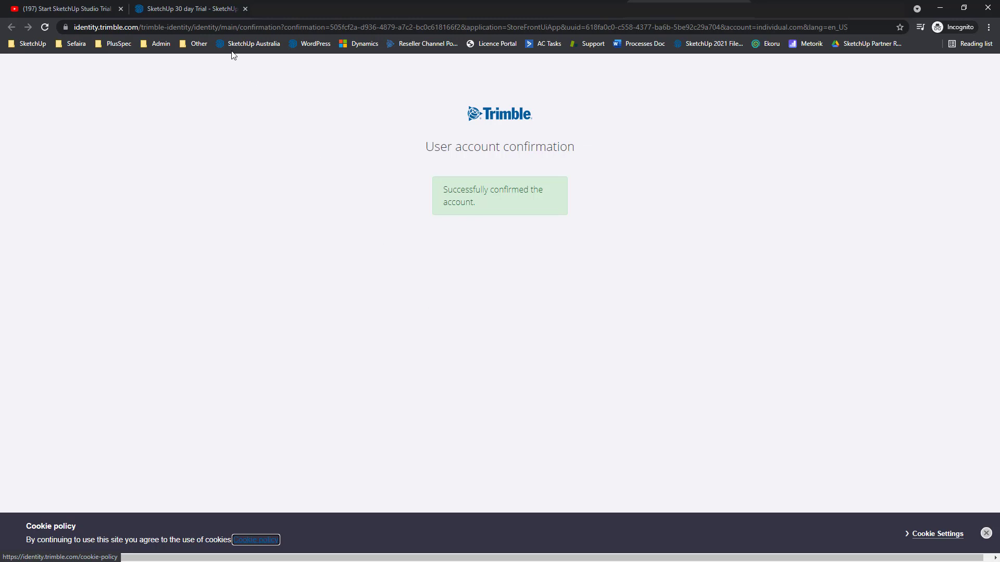
pyautogui.click(187, 8)
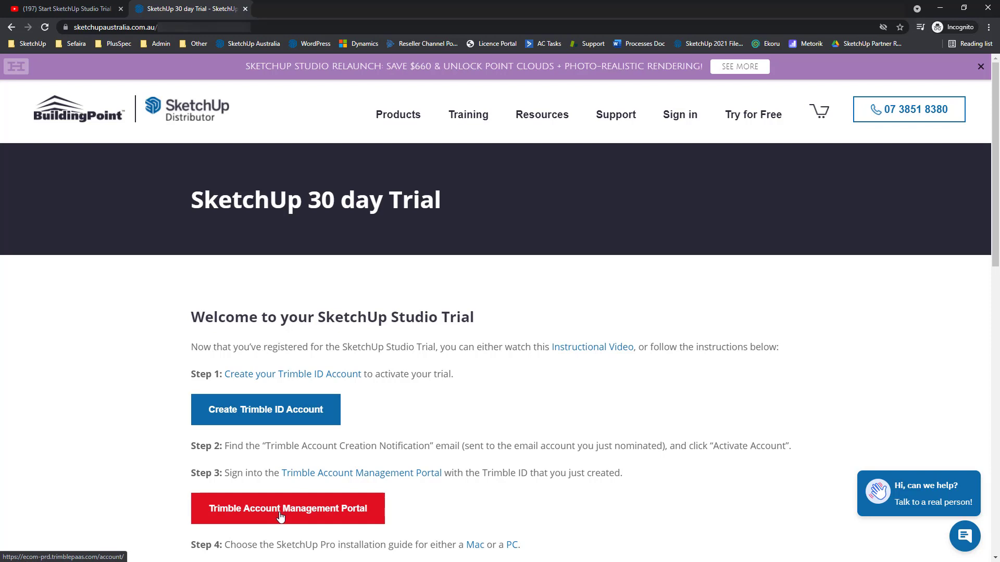
pyautogui.moveTo(312, 515)
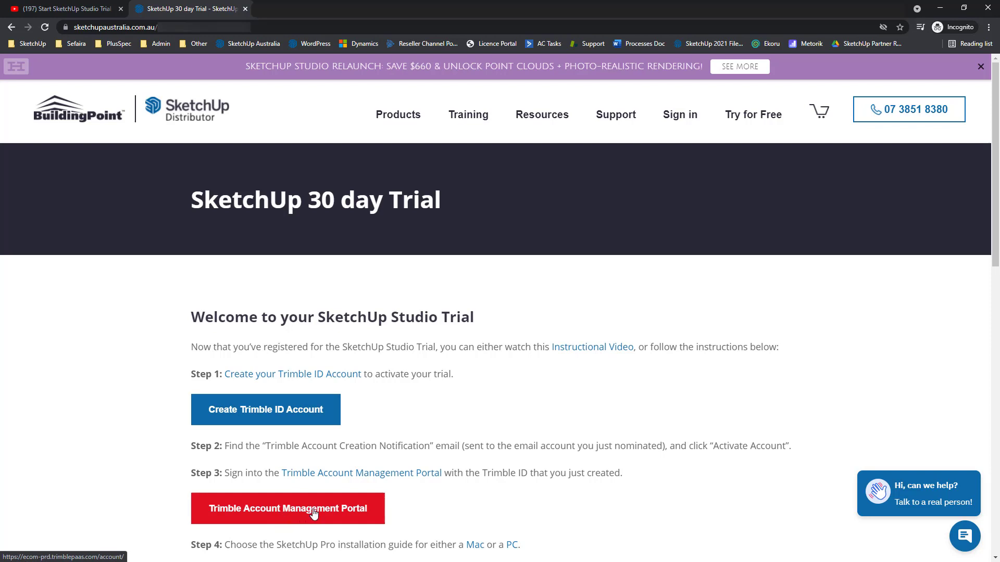
# Step: Open the Trimble Account Management Portal from Step 3 of the trial page
pyautogui.click(288, 509)
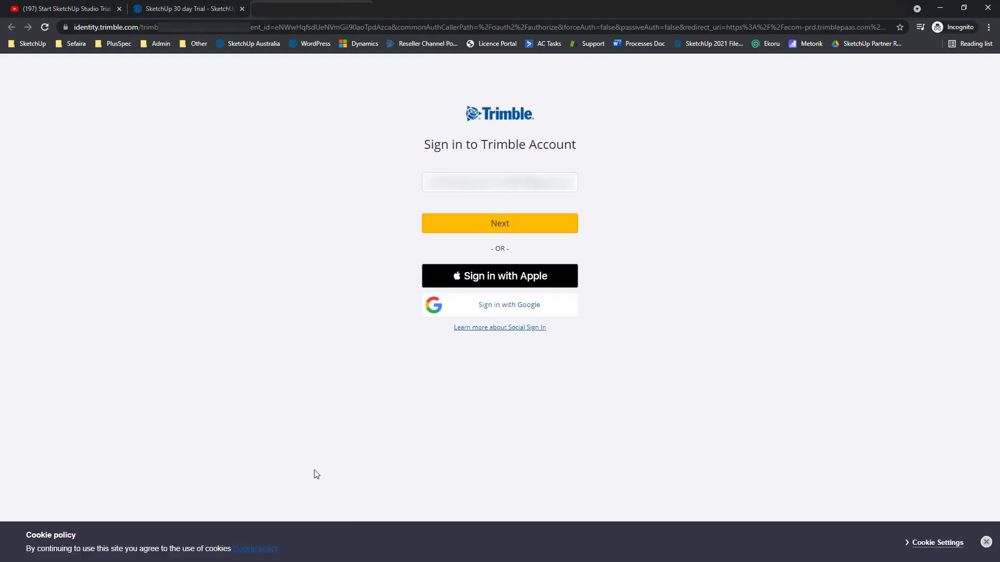
pyautogui.moveTo(534, 284)
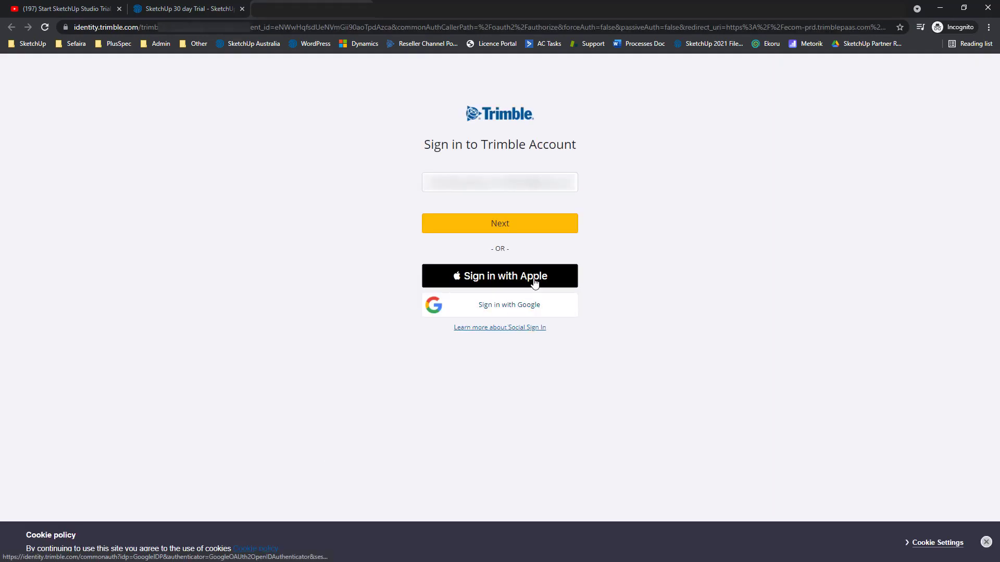
pyautogui.moveTo(544, 225)
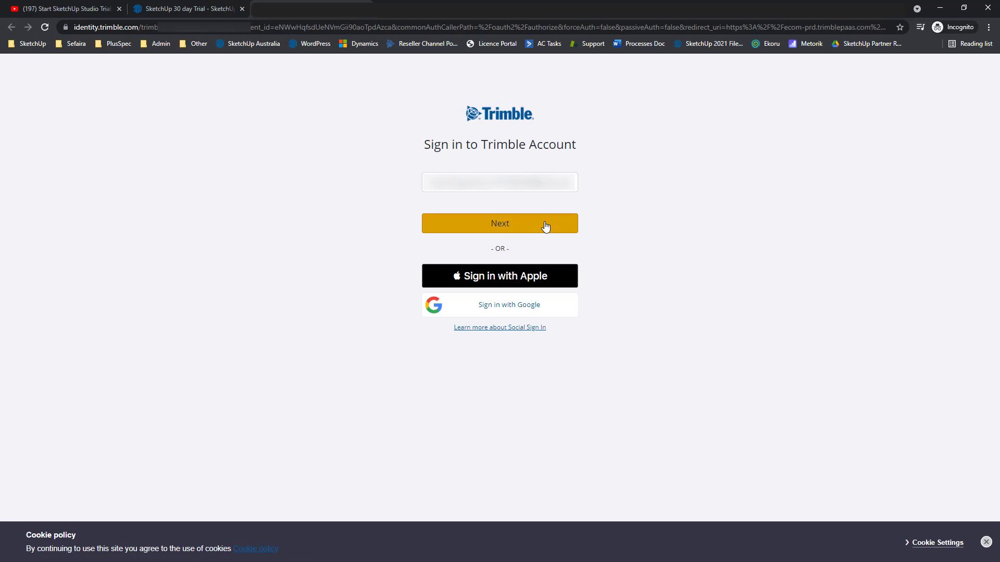
# Step: Sign in with the new Trimble ID email and password
pyautogui.click(499, 223)
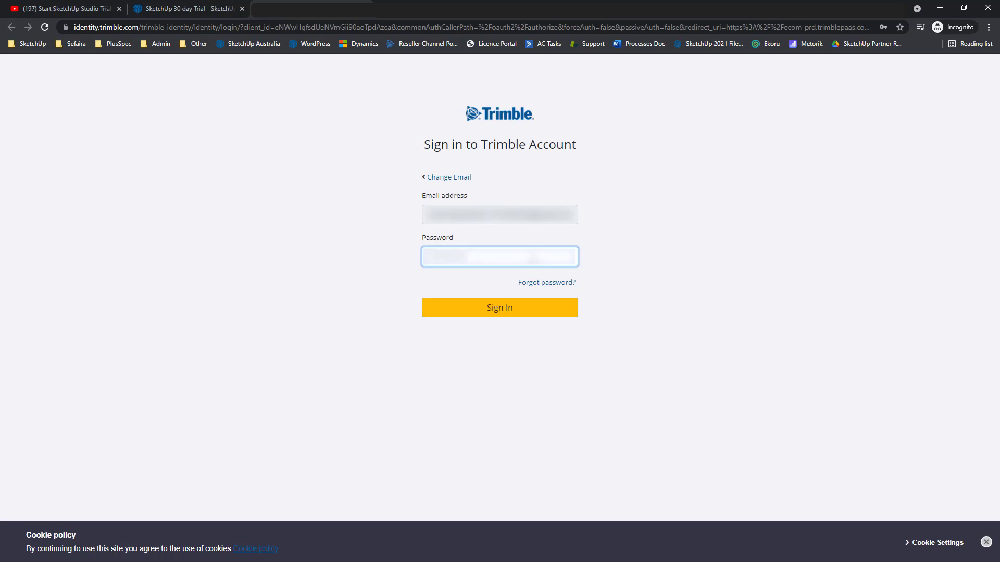
pyautogui.moveTo(528, 318)
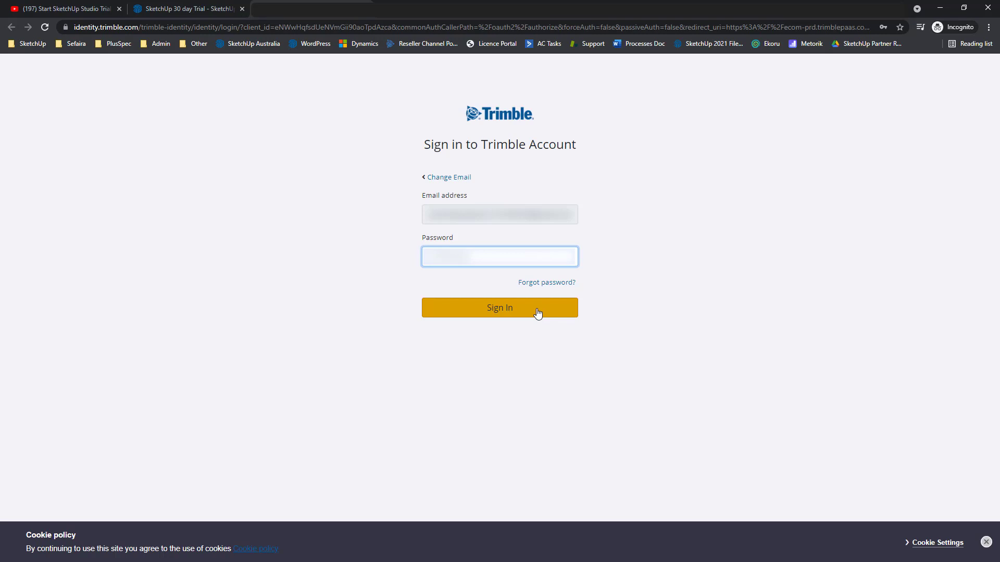
pyautogui.click(500, 307)
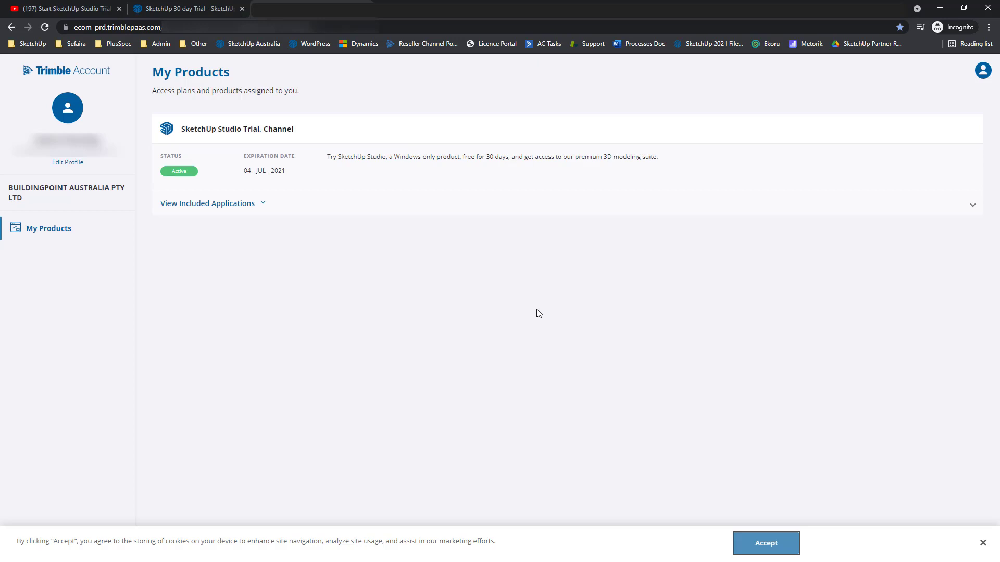
pyautogui.moveTo(465, 298)
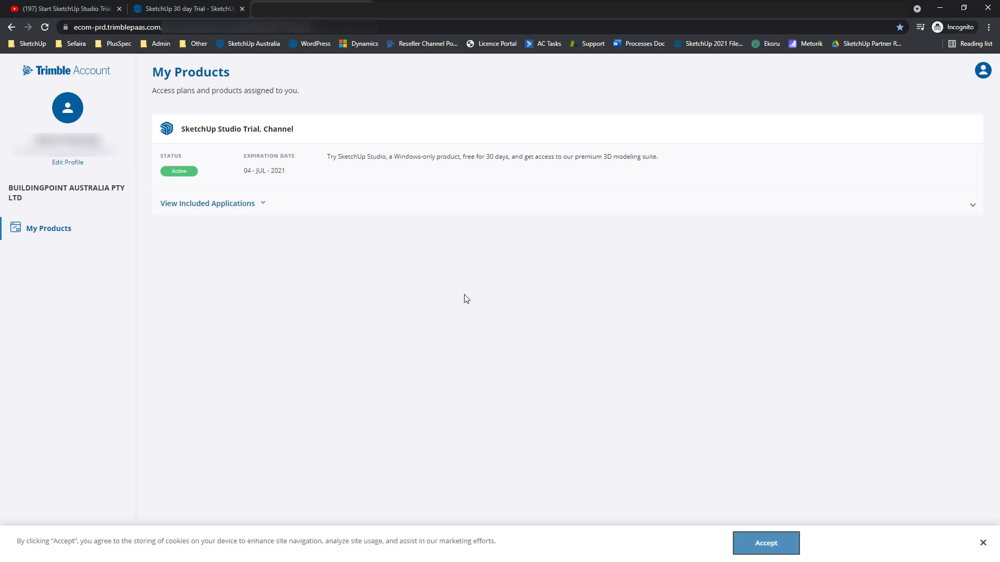
pyautogui.moveTo(431, 347)
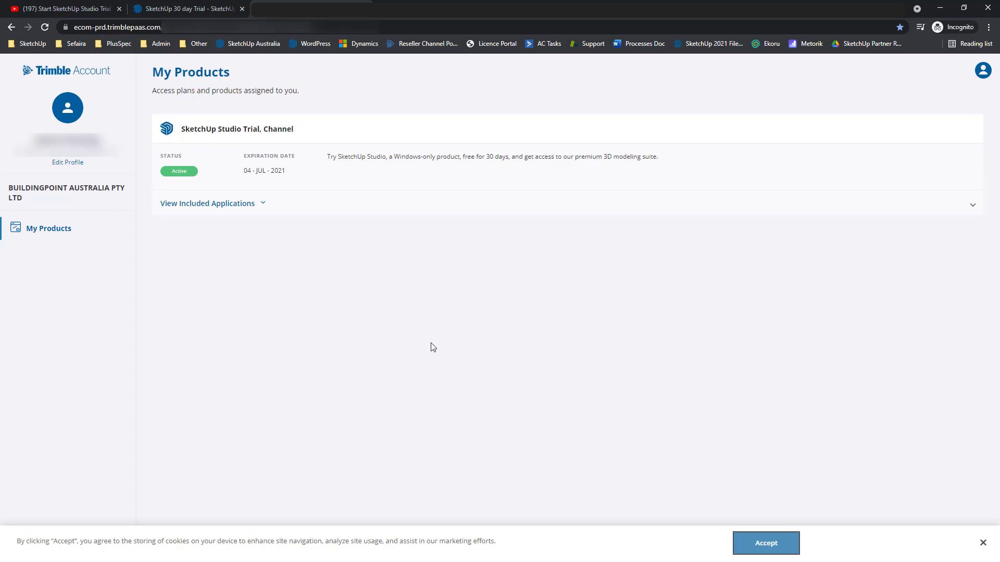
pyautogui.moveTo(520, 350)
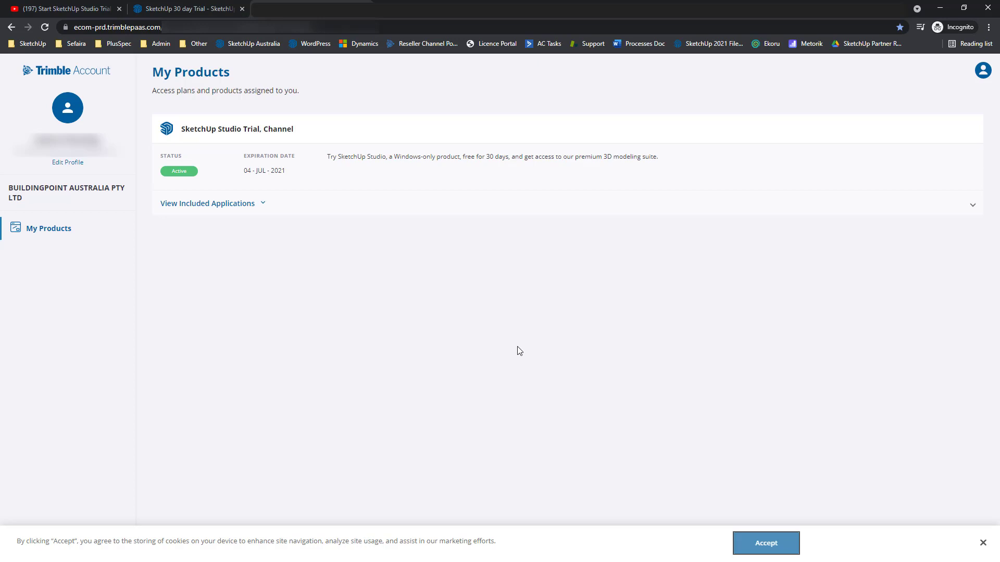